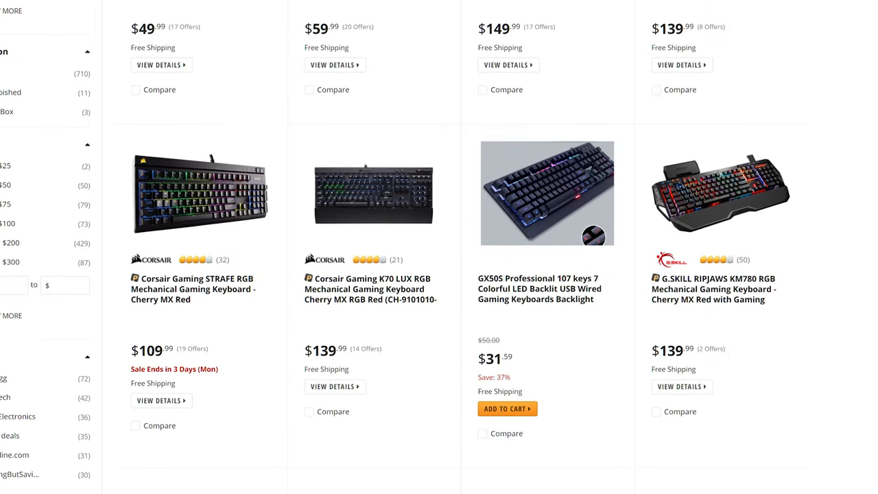
# Scroll down through the Newegg mechanical keyboard results and back up to the Logitech G810 Orion Spectrum listing
pyautogui.scroll(-3)
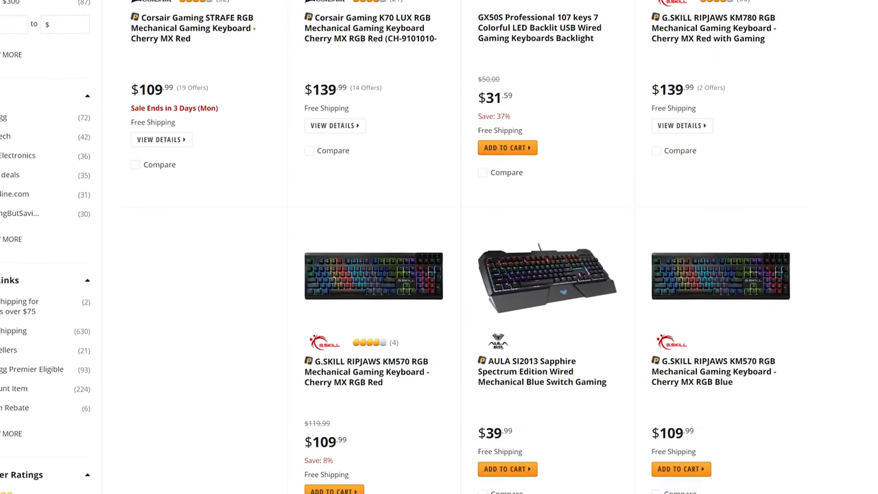
pyautogui.scroll(-3)
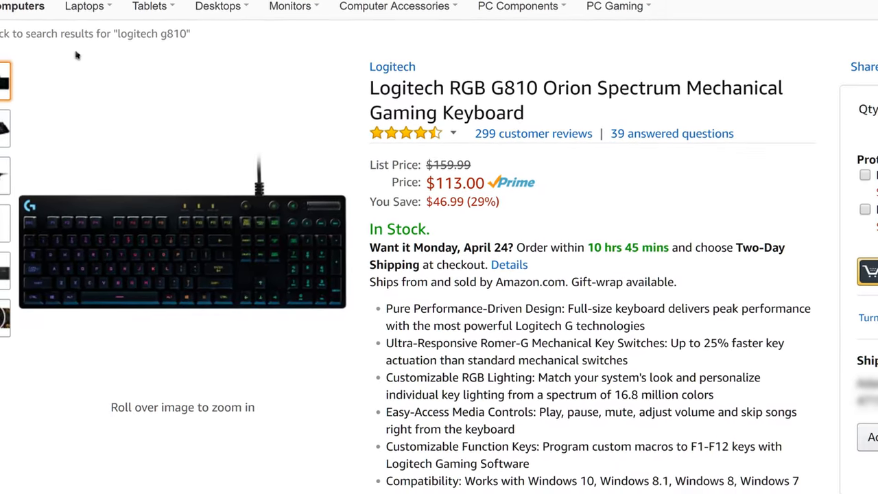
pyautogui.scroll(3)
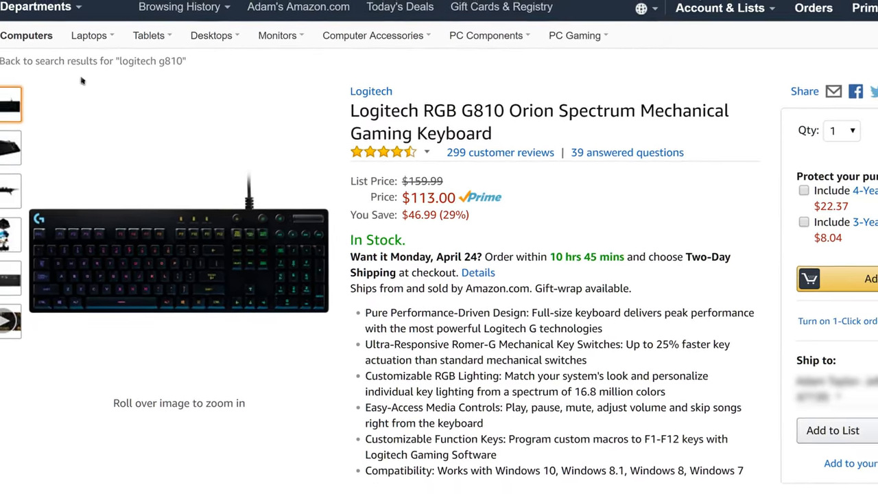
pyautogui.scroll(3)
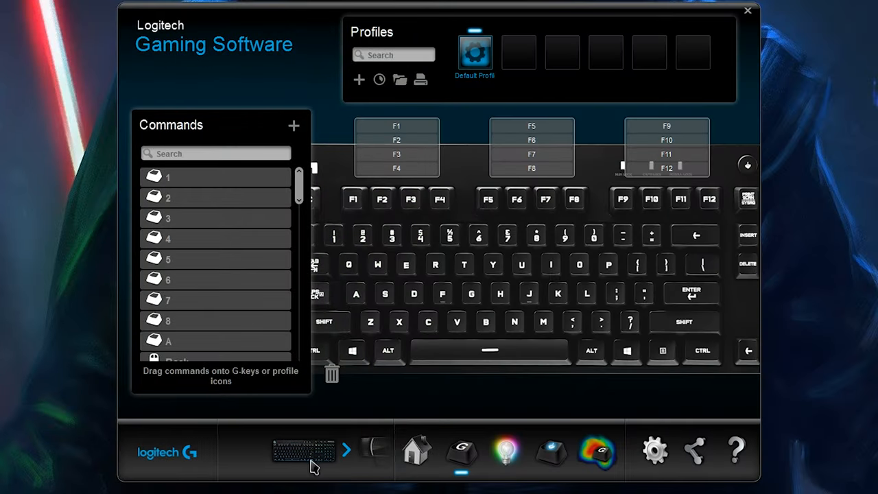
pyautogui.moveTo(462, 170)
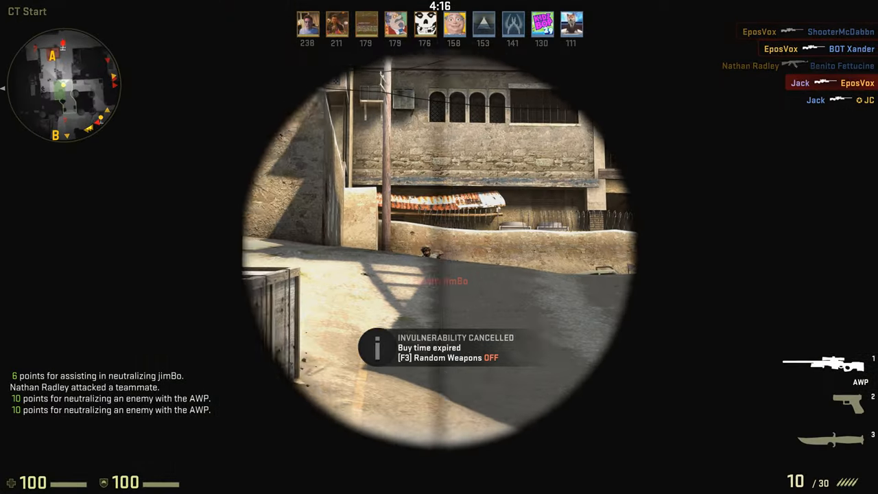
# Click into the CS:GO window to bring up scoped AWP gameplay
pyautogui.click(439, 247)
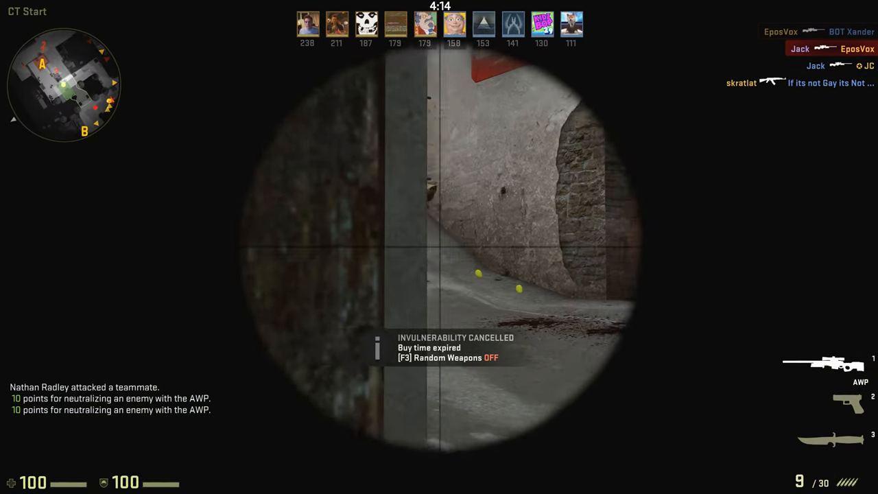